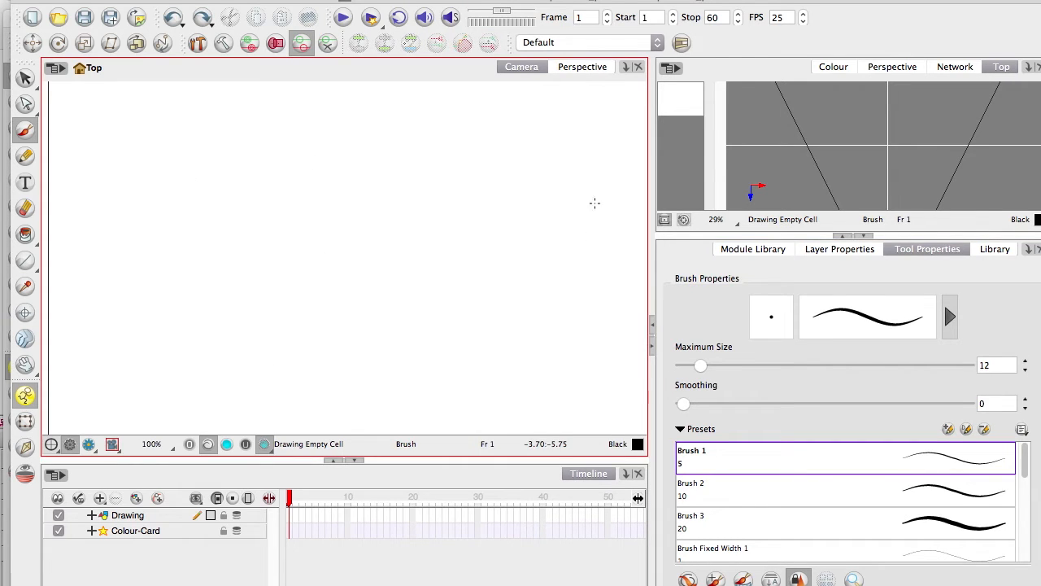
Draw the upper line: a wavy curve, a left loop, then straight segments heading down-right
drag(362, 110, 574, 204)
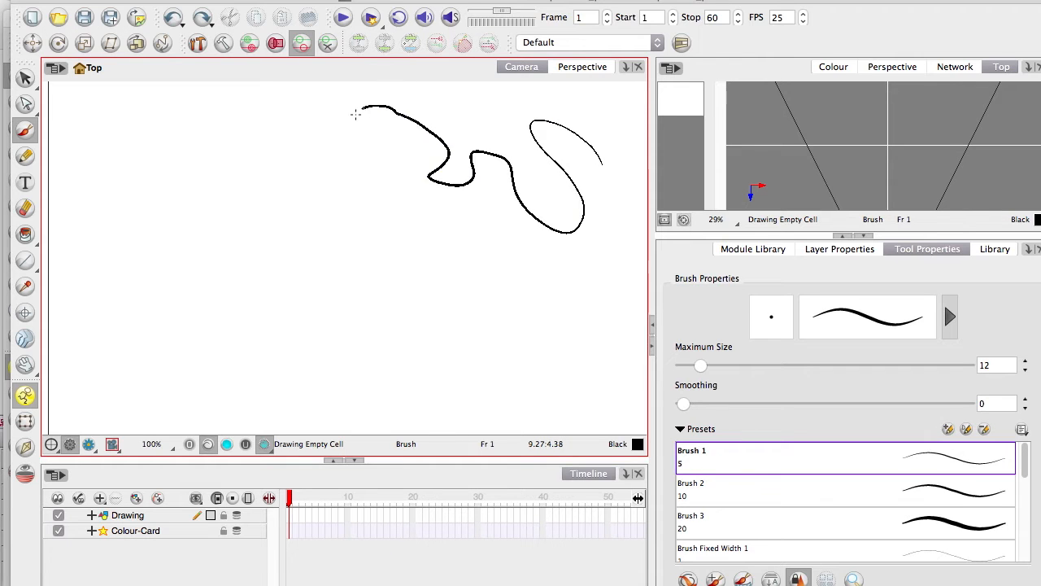
drag(358, 109, 138, 104)
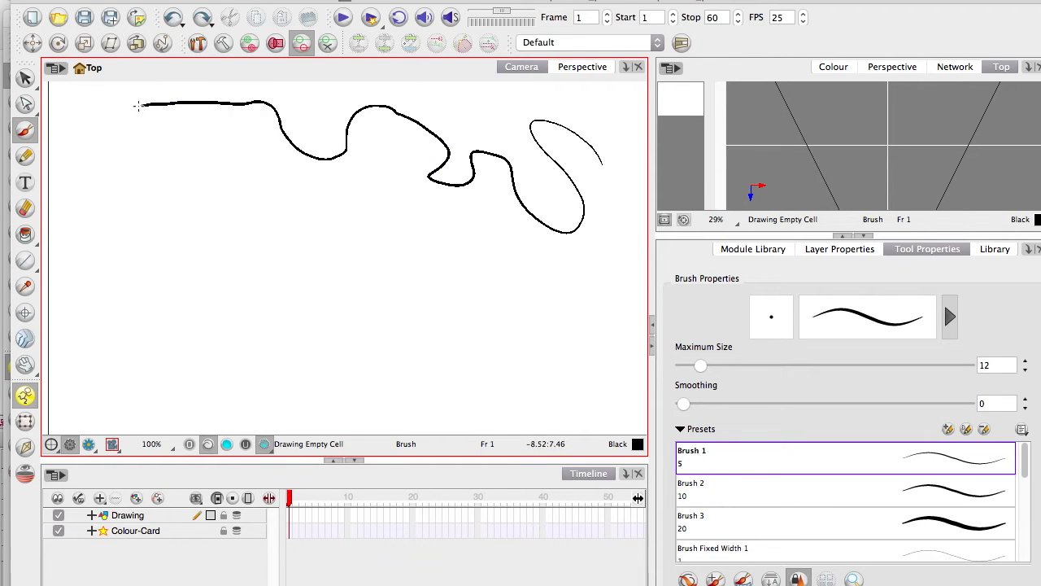
drag(138, 104, 169, 149)
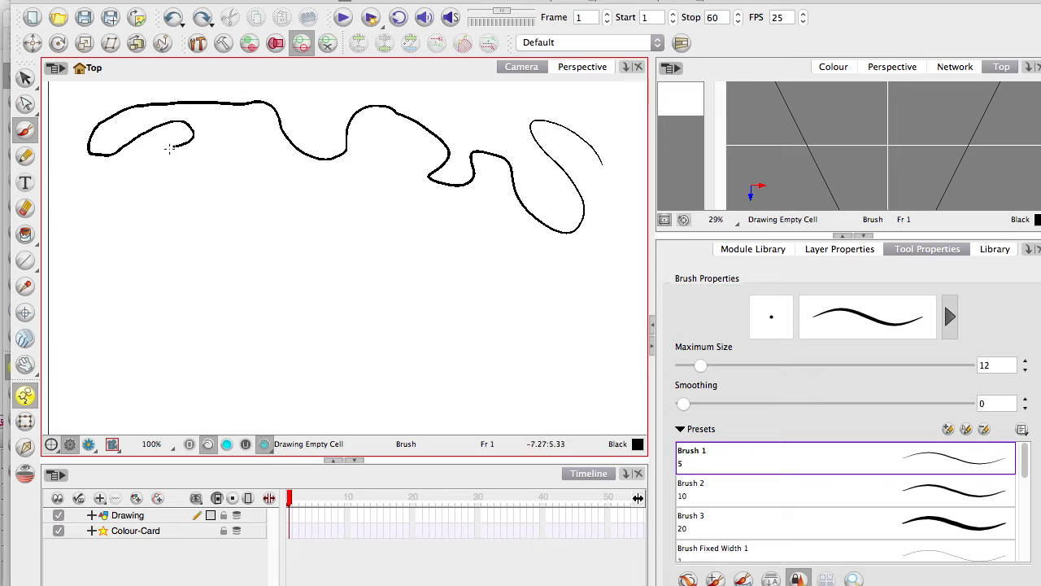
drag(193, 130, 284, 184)
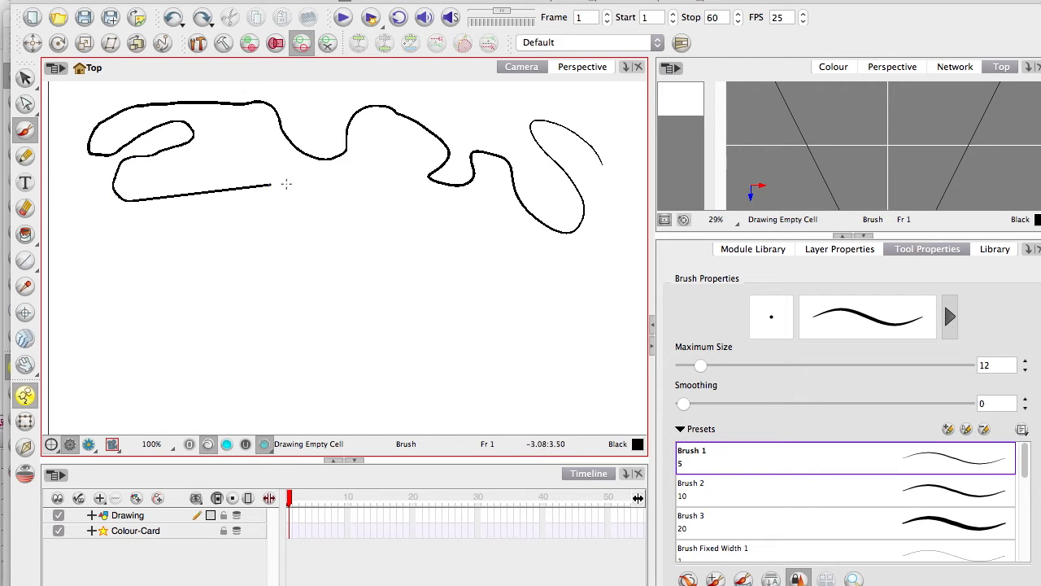
drag(286, 184, 386, 246)
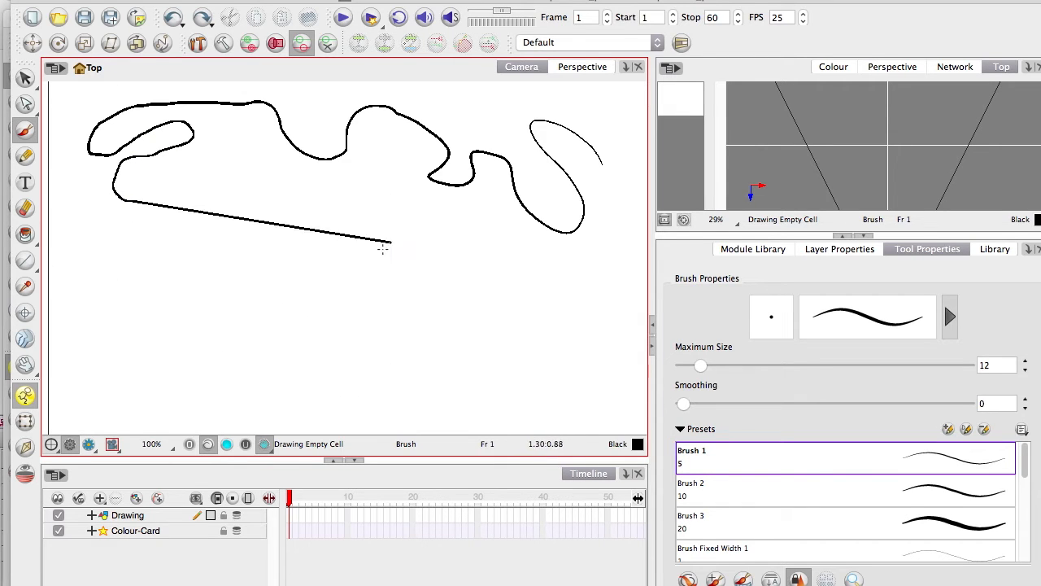
drag(390, 247, 393, 339)
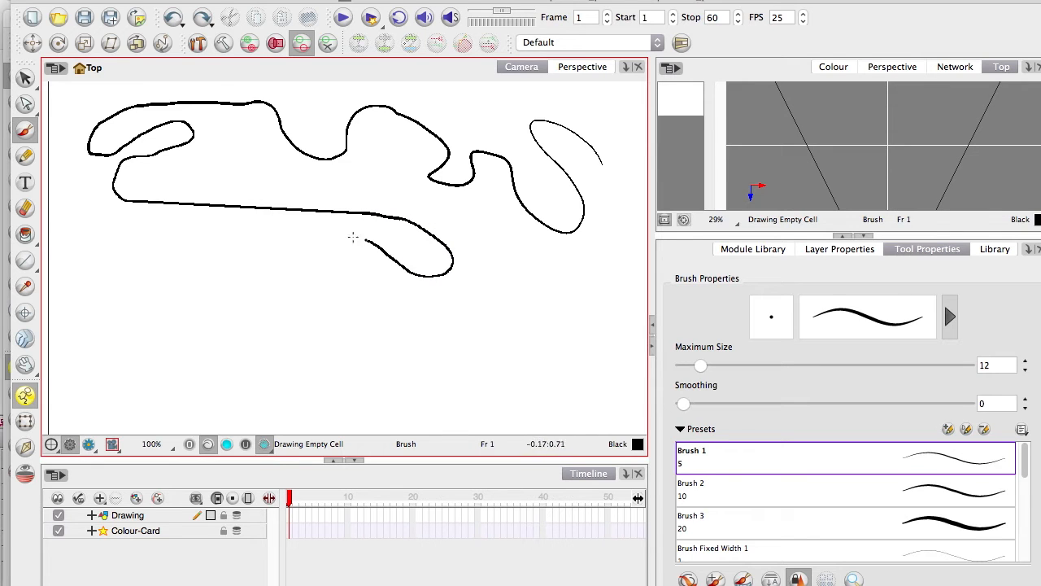
Continue with straight lower-left segments, a bottom loop, and straight runs back to the top loop
drag(354, 238, 234, 275)
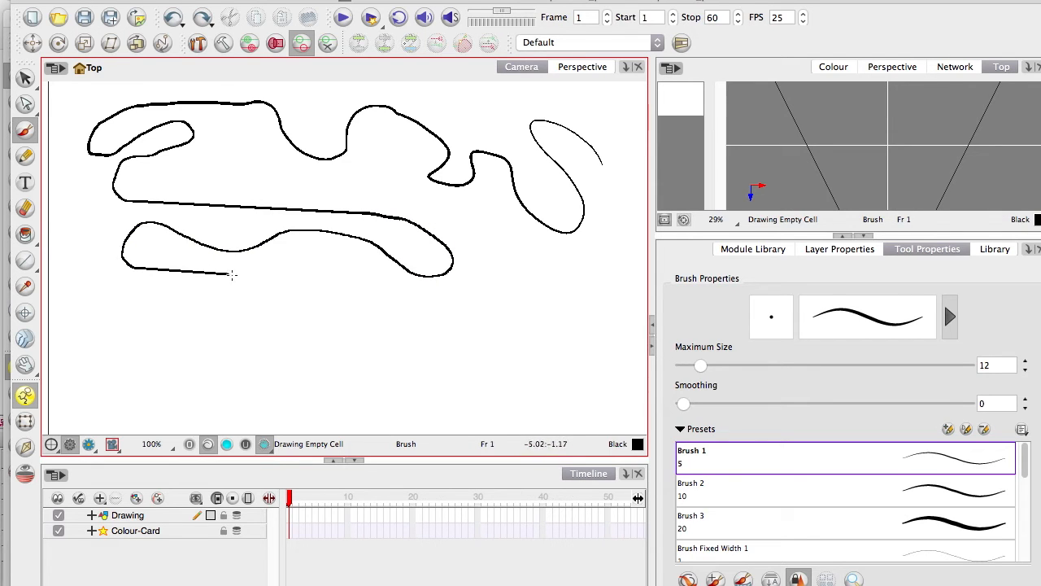
drag(232, 275, 130, 291)
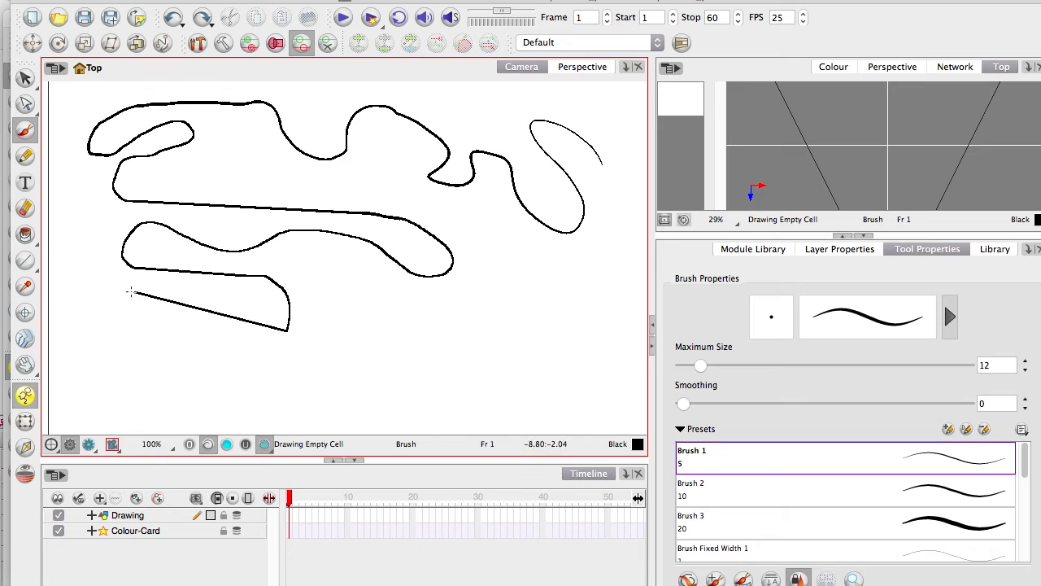
drag(130, 293, 267, 335)
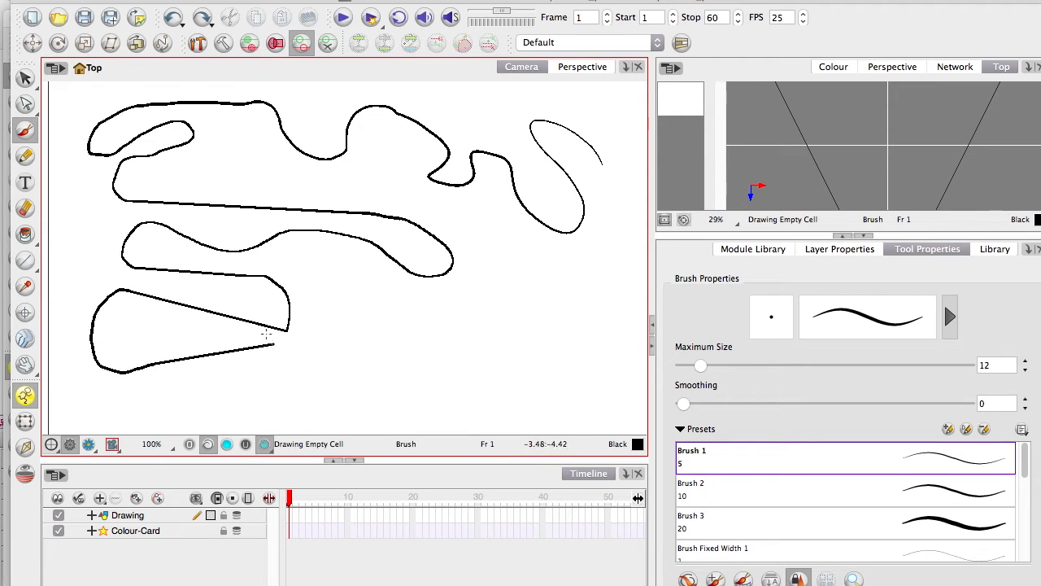
drag(272, 342, 496, 329)
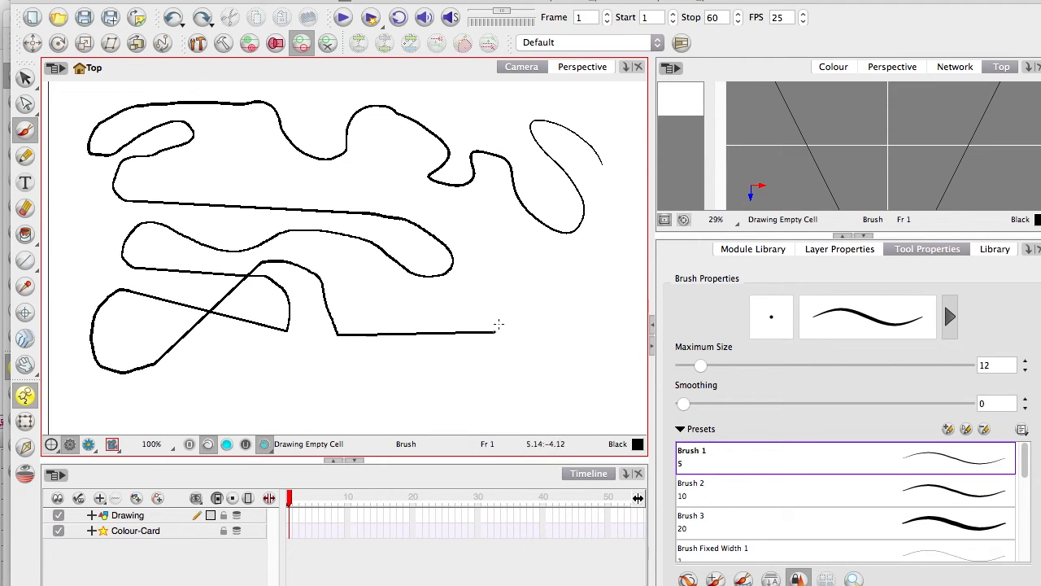
drag(161, 145, 498, 327)
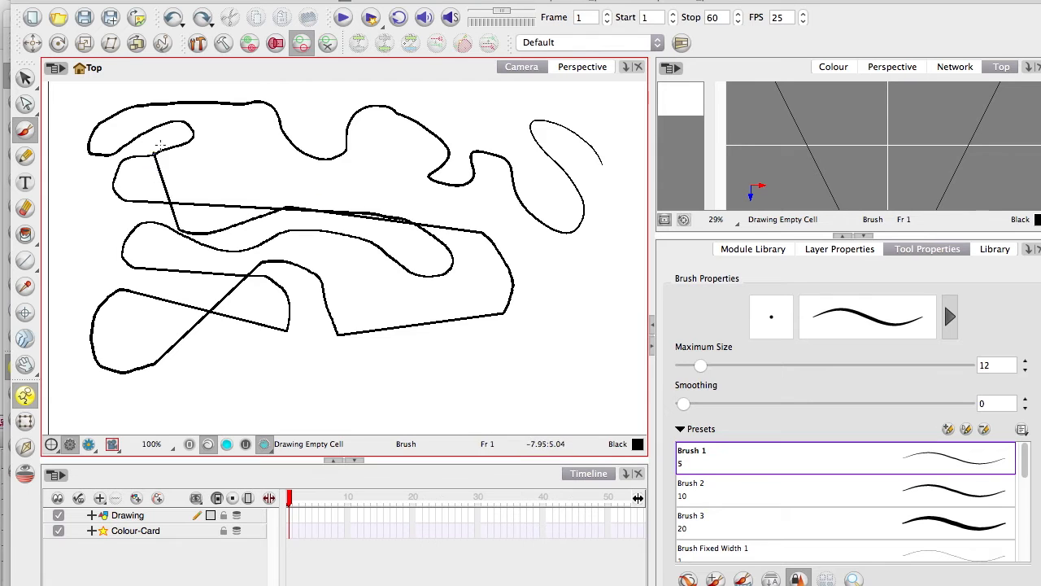
drag(159, 146, 483, 340)
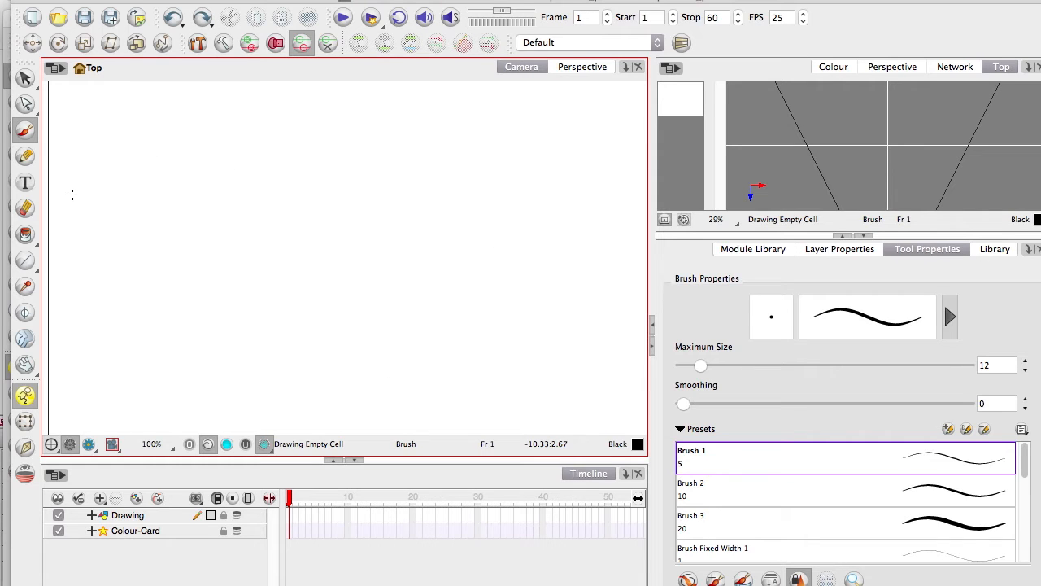
mouse_move(315, 132)
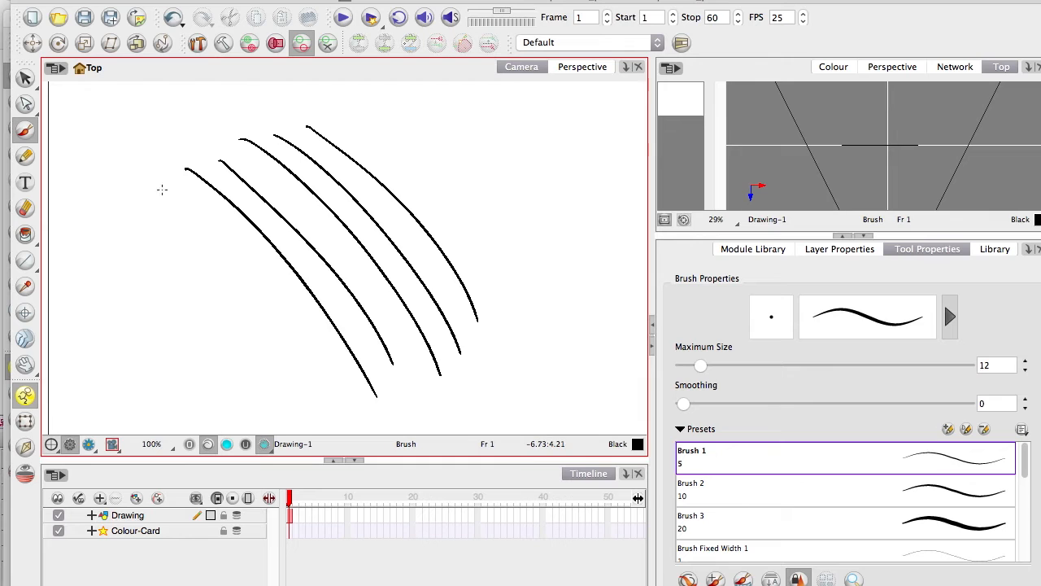
Add a parallel curved line and strokes whose straight ends snap onto the curved lines
drag(161, 188, 332, 405)
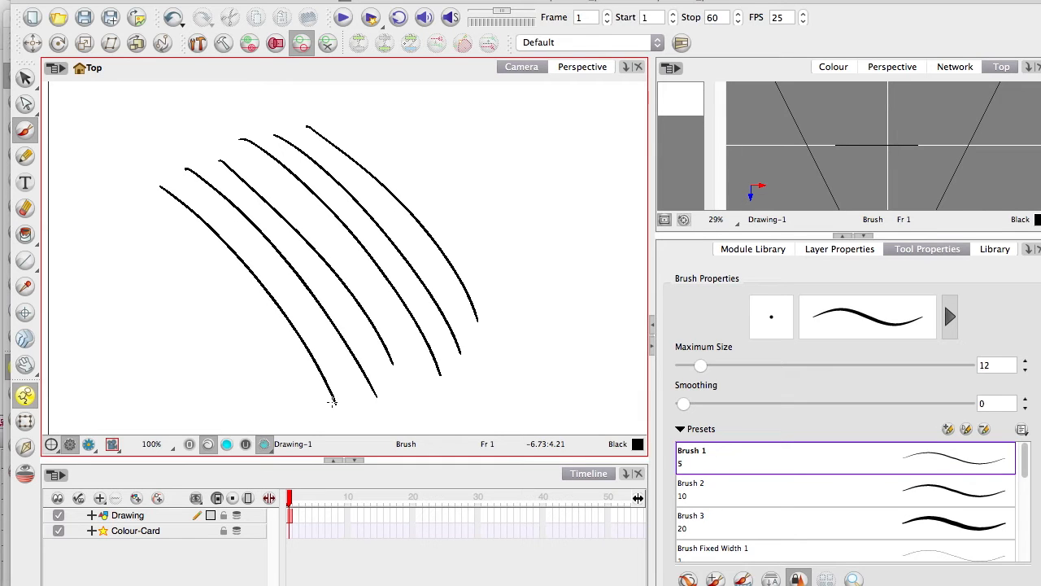
mouse_move(148, 197)
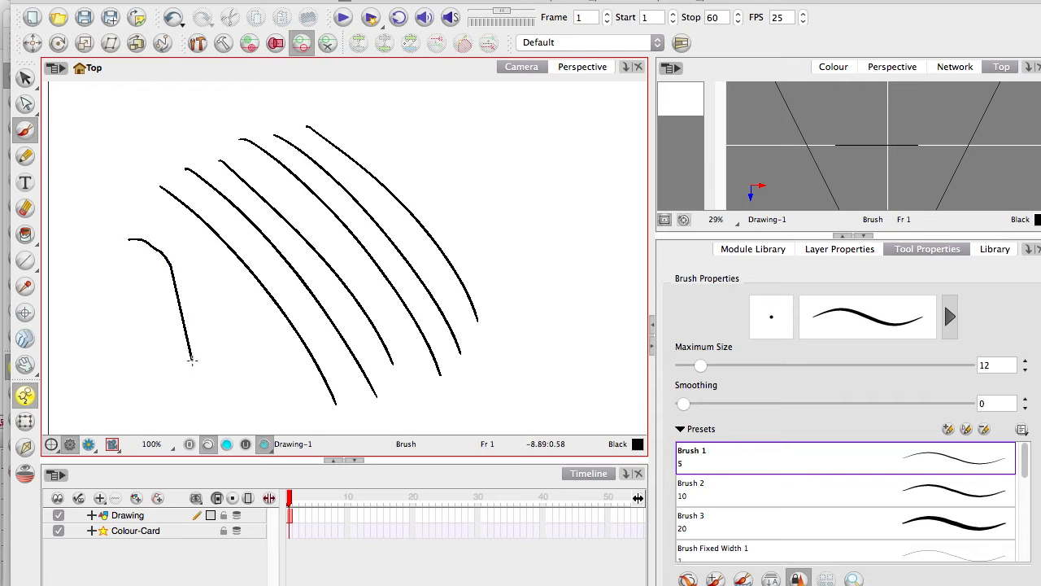
drag(193, 362, 287, 315)
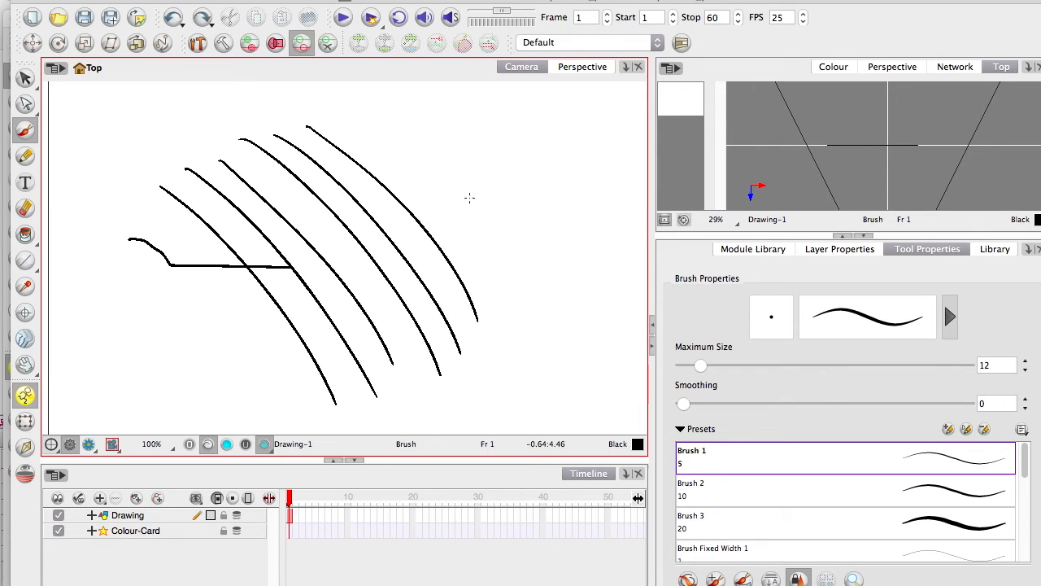
drag(419, 219, 529, 175)
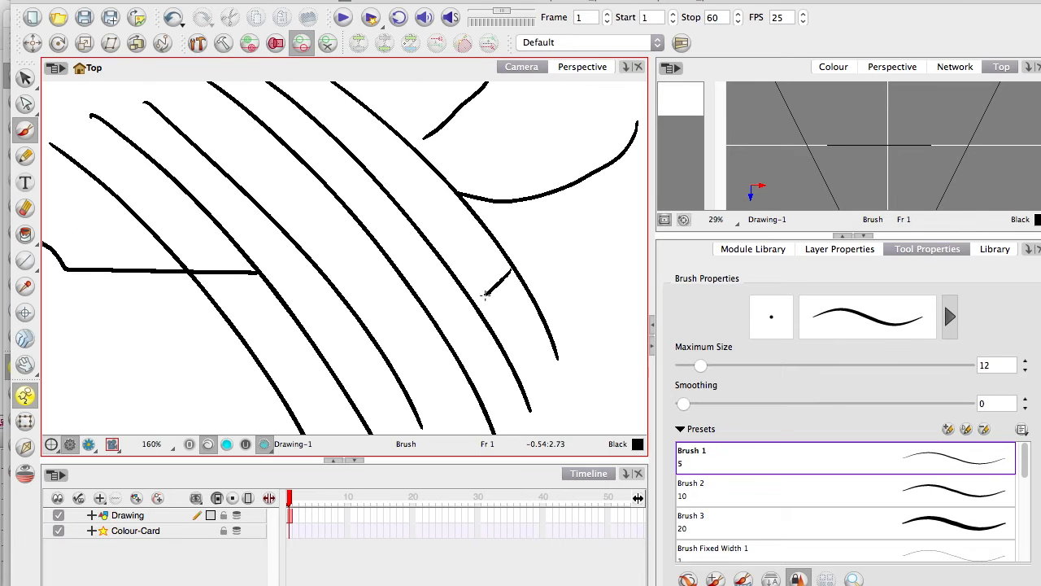
Add short connecting strokes between neighbouring lines and lower-left curves meeting the long lines
drag(439, 272, 504, 305)
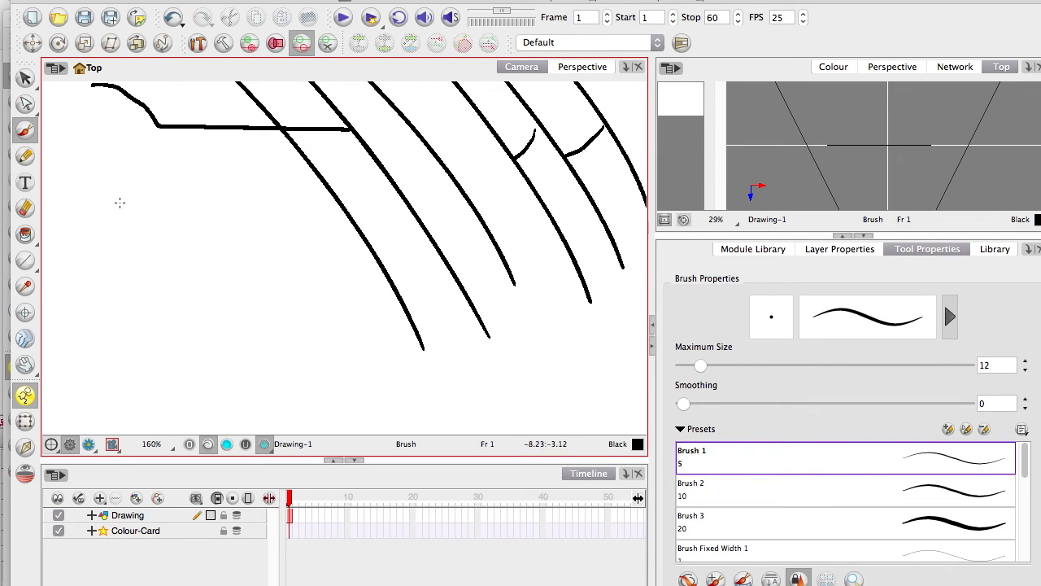
drag(96, 224, 134, 260)
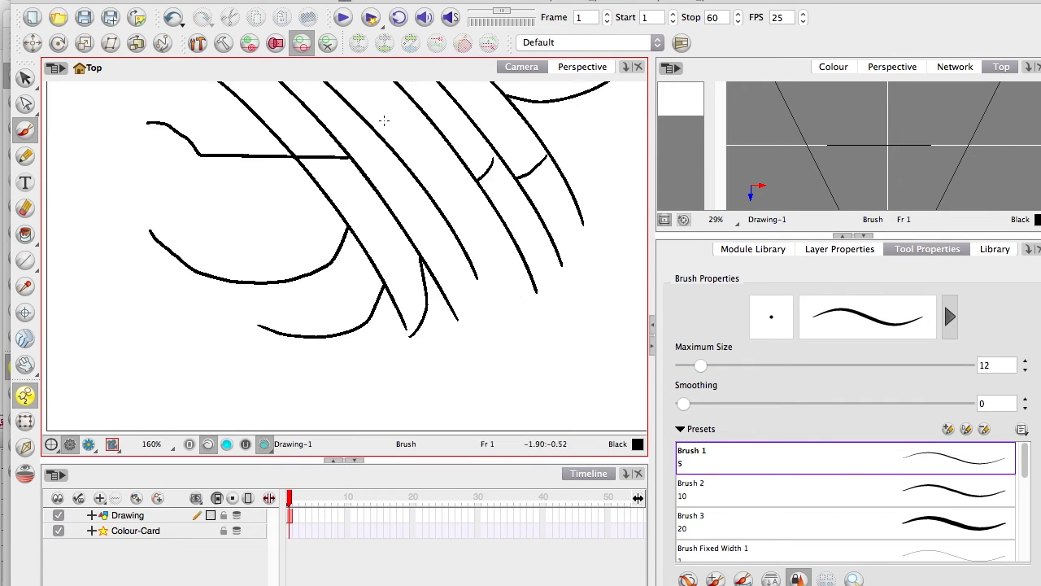
click(24, 79)
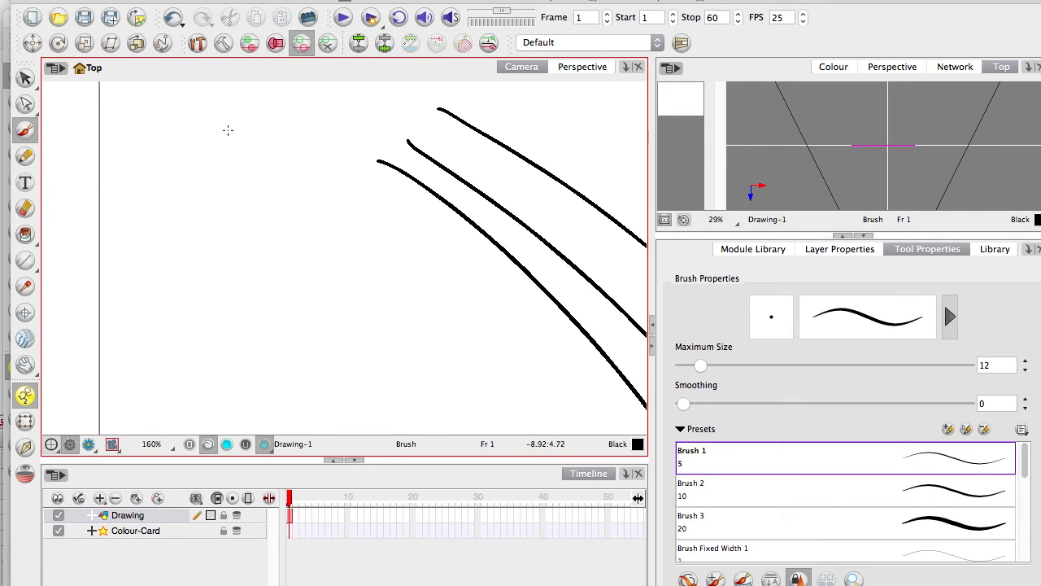
Draw a freehand squiggle left of the long lines, extending it across them
drag(126, 151, 236, 130)
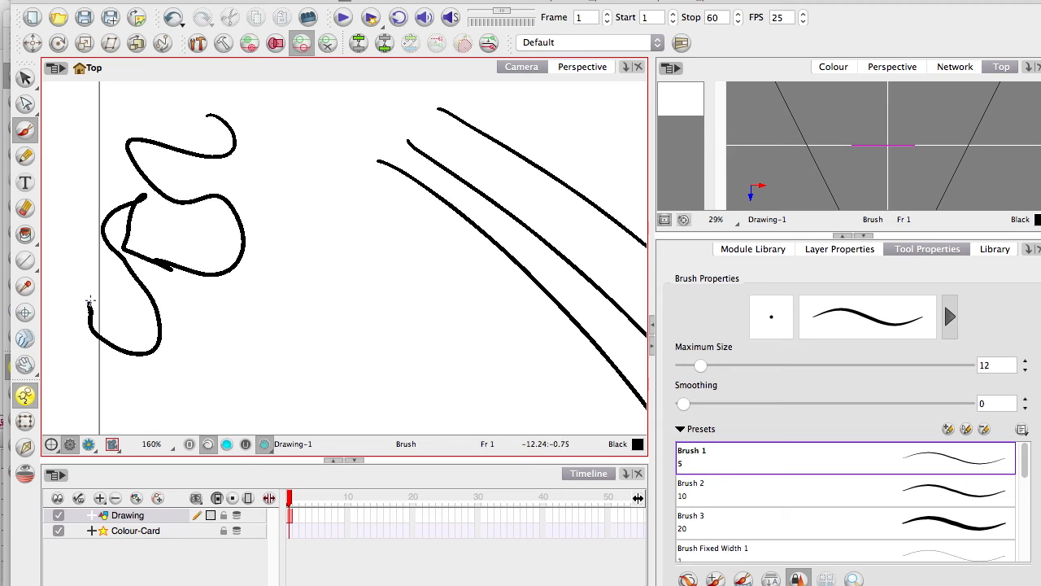
drag(89, 305, 293, 228)
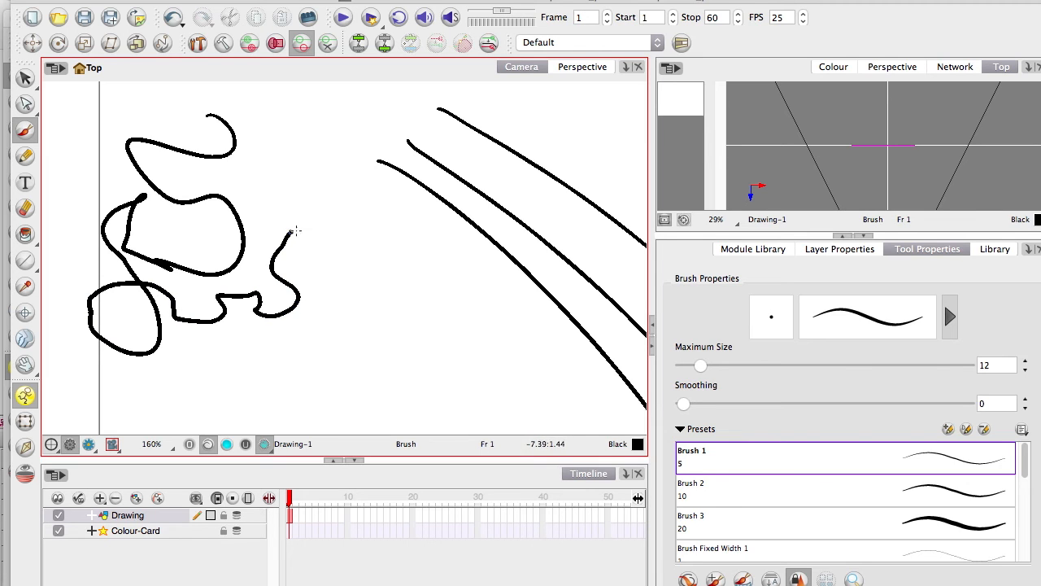
drag(295, 228, 427, 383)
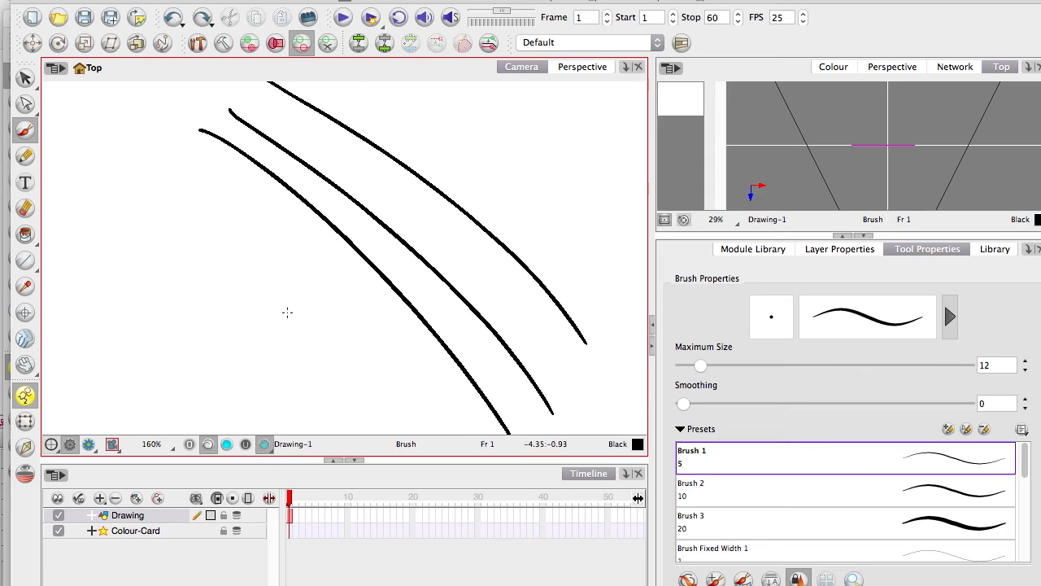
mouse_move(324, 224)
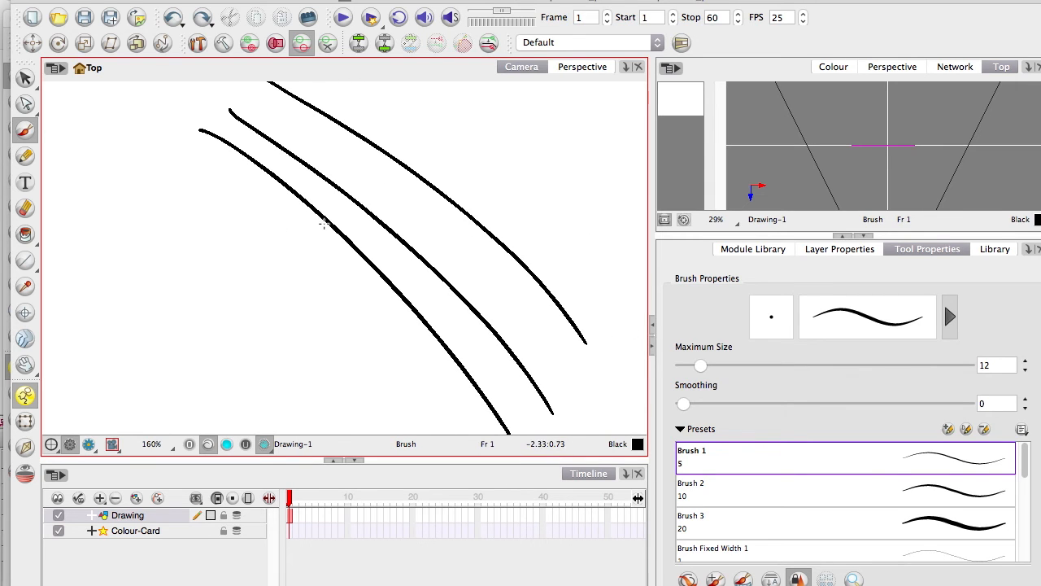
Add curved strokes crossing the long lines and branching off the right line
drag(89, 314, 326, 219)
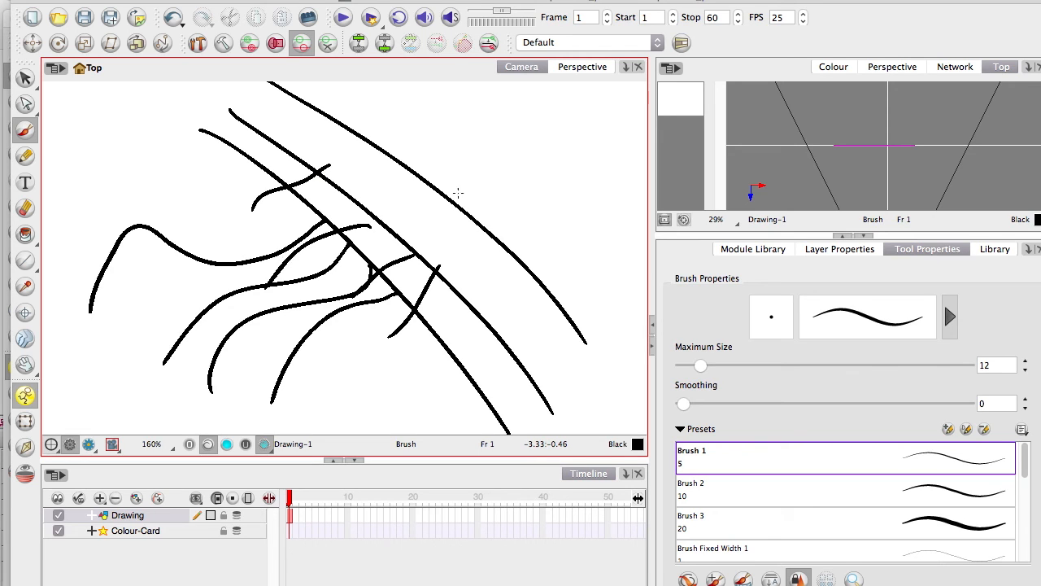
drag(423, 179, 594, 167)
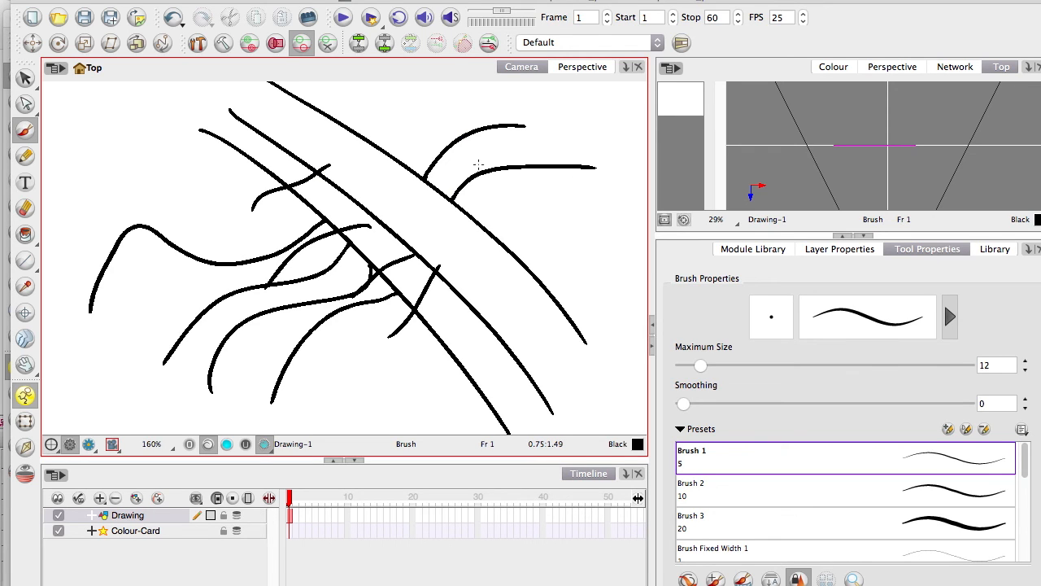
drag(398, 155, 484, 106)
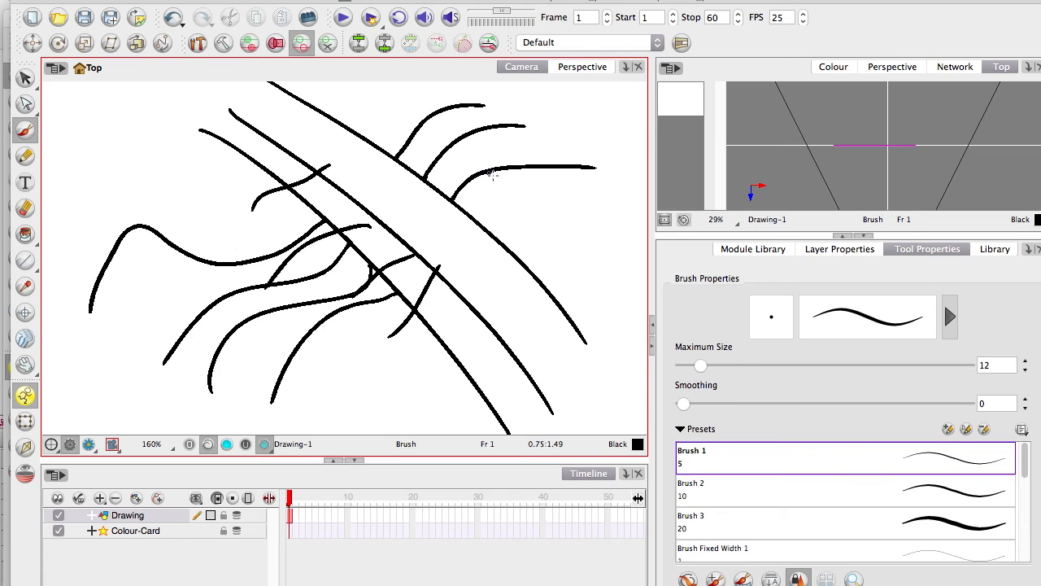
drag(431, 118, 509, 232)
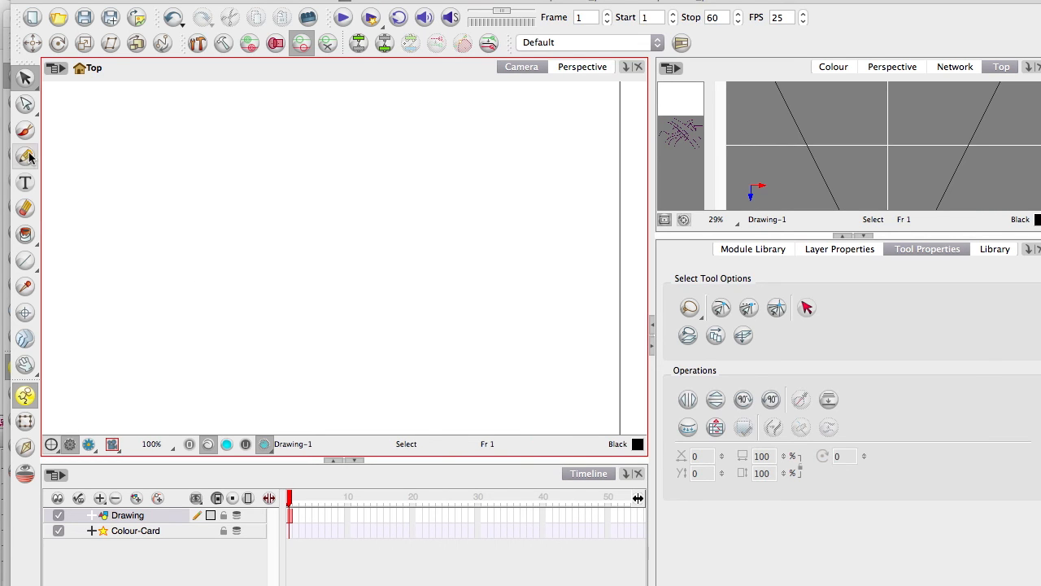
With the Brush, draw a curve joined to straight diagonals rising to the upper right
click(24, 130)
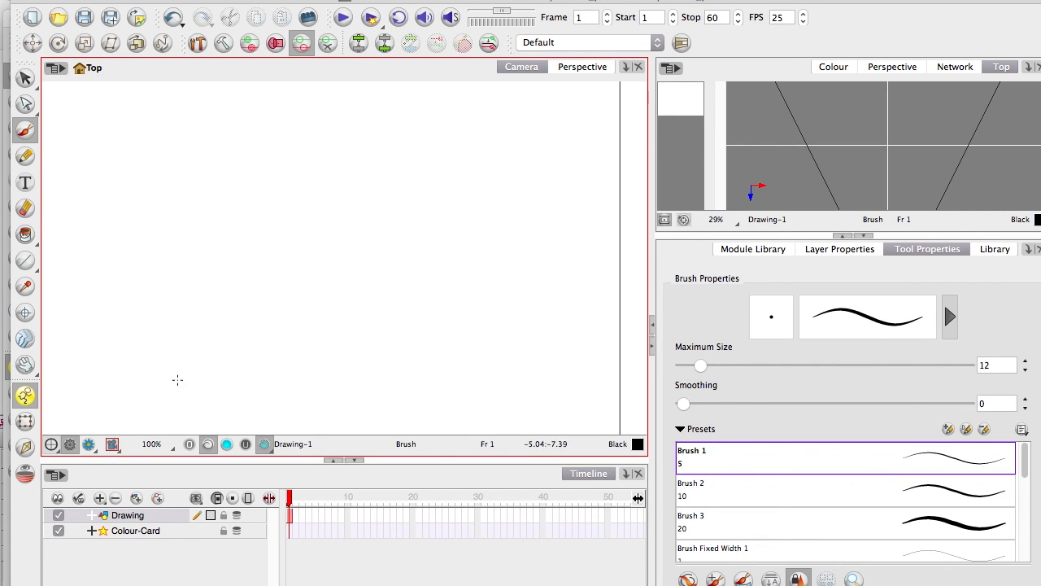
drag(179, 382, 338, 277)
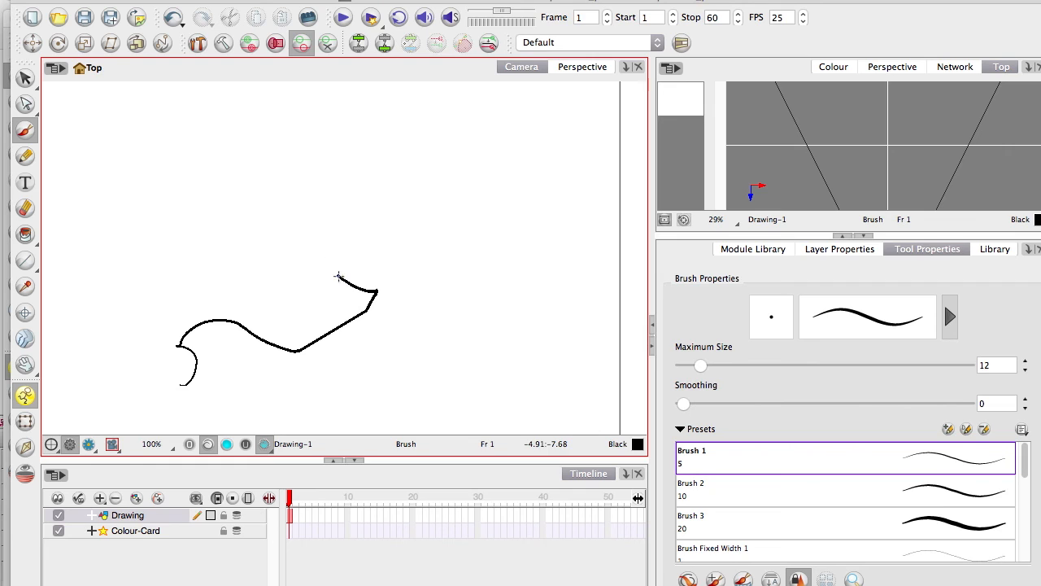
drag(338, 272, 598, 102)
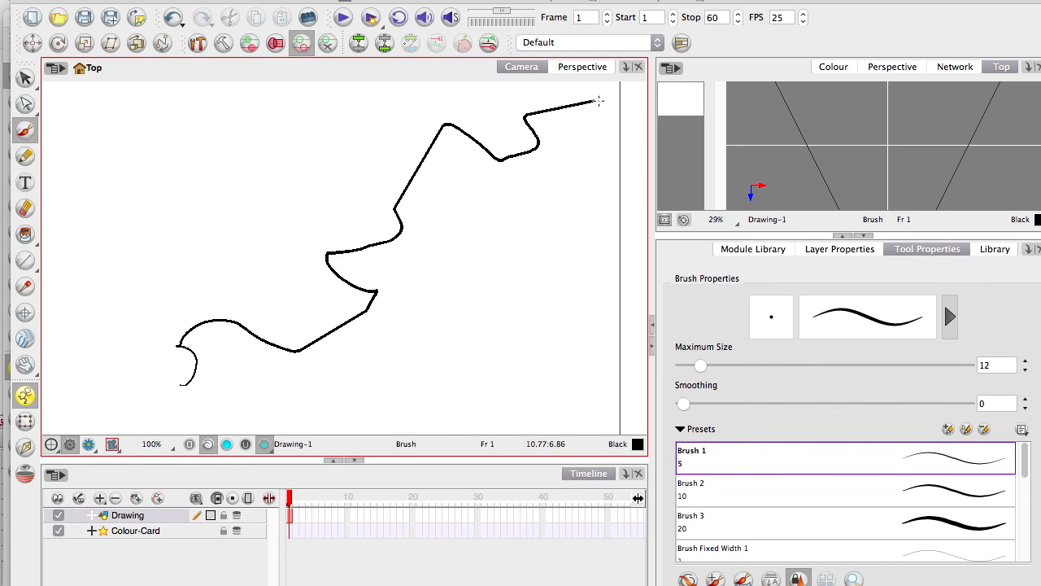